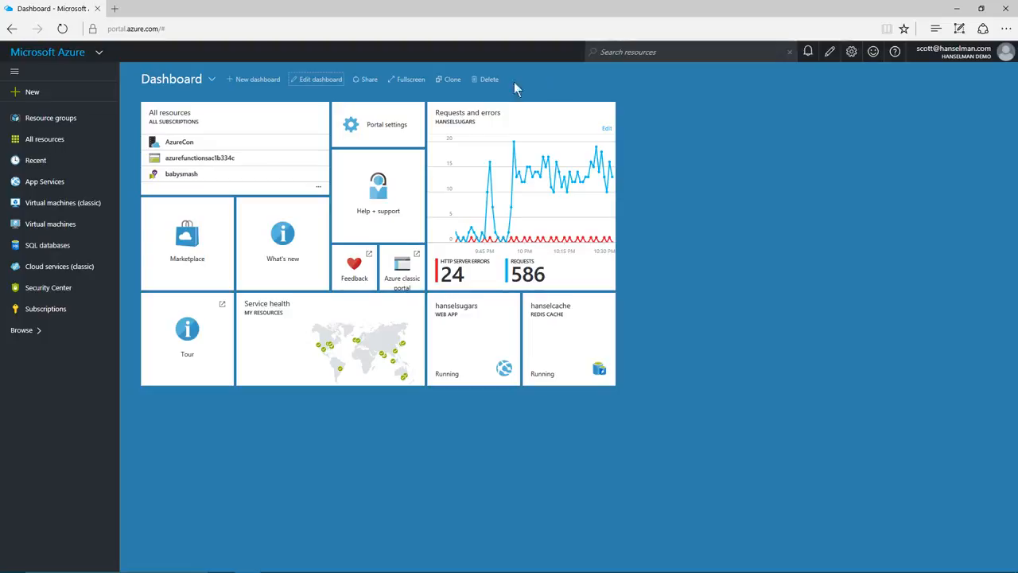
Rearrange the dashboard tile layout and finish customizing it.
{"action": "left_click", "coordinate": [321, 80]}
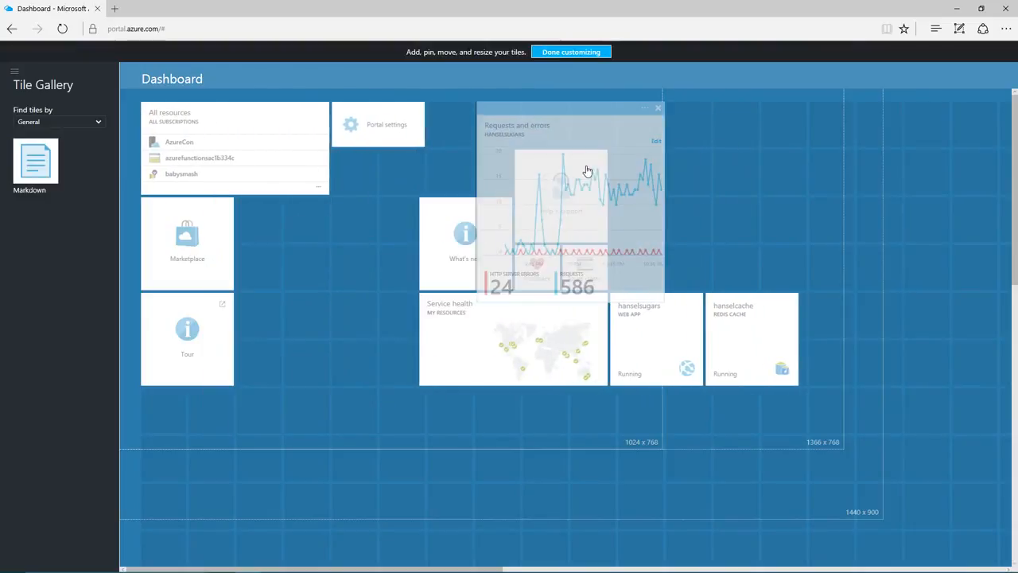
{"action": "left_click", "coordinate": [571, 51]}
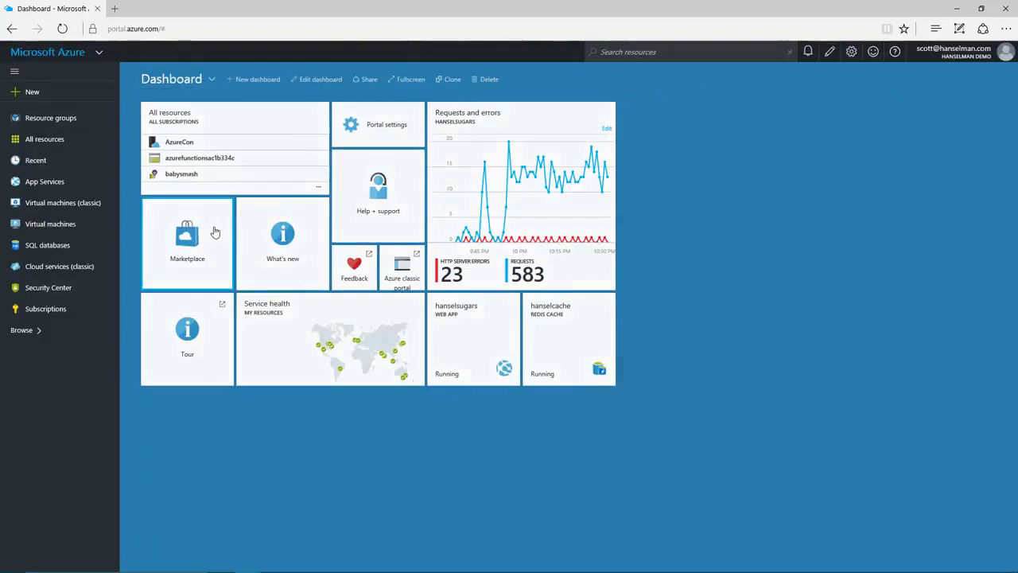
Browse the Marketplace's Virtual Machines offerings from recommended images down to database servers and security appliances.
{"action": "left_click", "coordinate": [188, 239]}
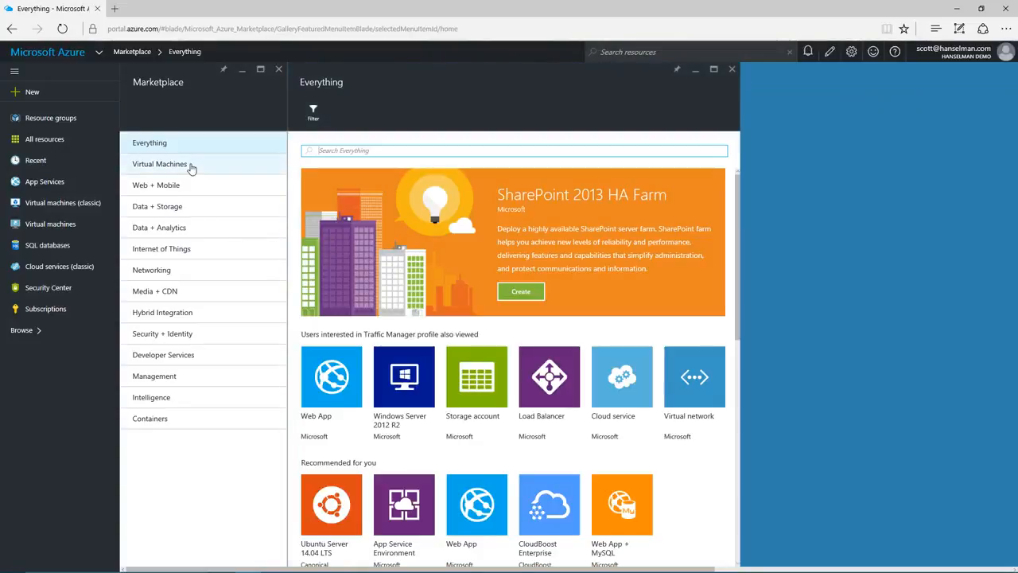
{"action": "left_click", "coordinate": [159, 164]}
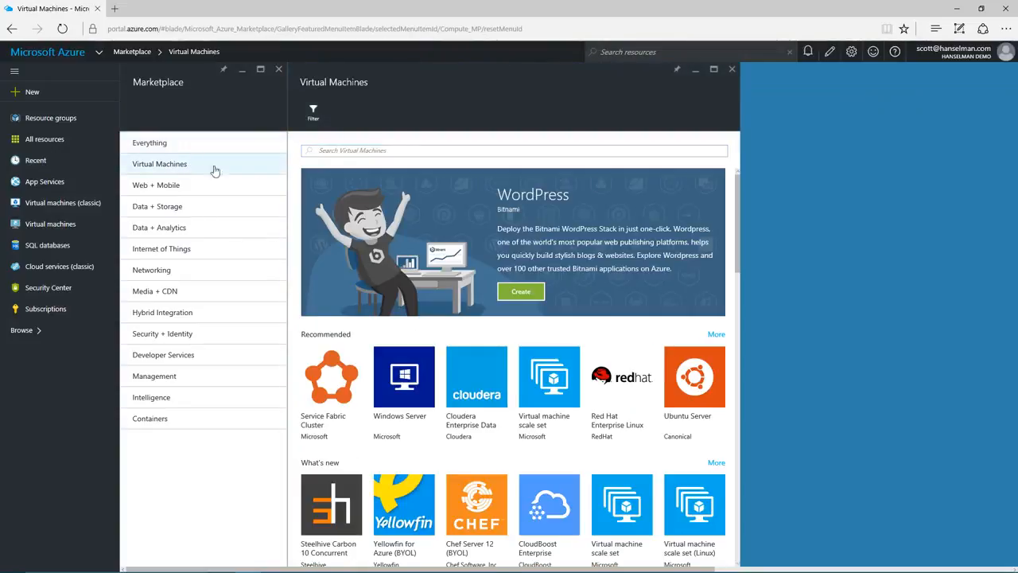
{"action": "scroll", "scroll_direction": "down", "scroll_amount": 3}
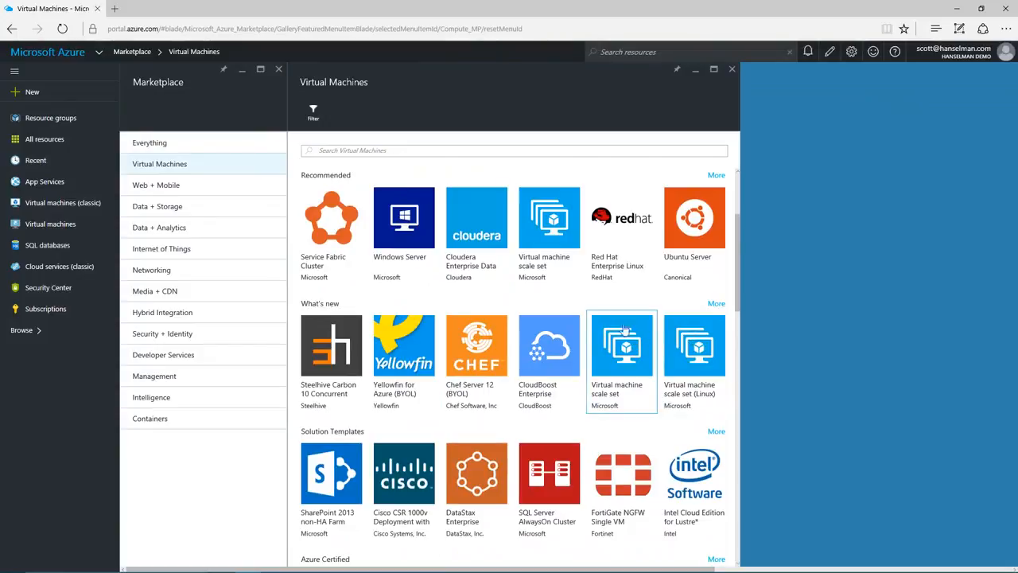
{"action": "mouse_move", "coordinate": [590, 330]}
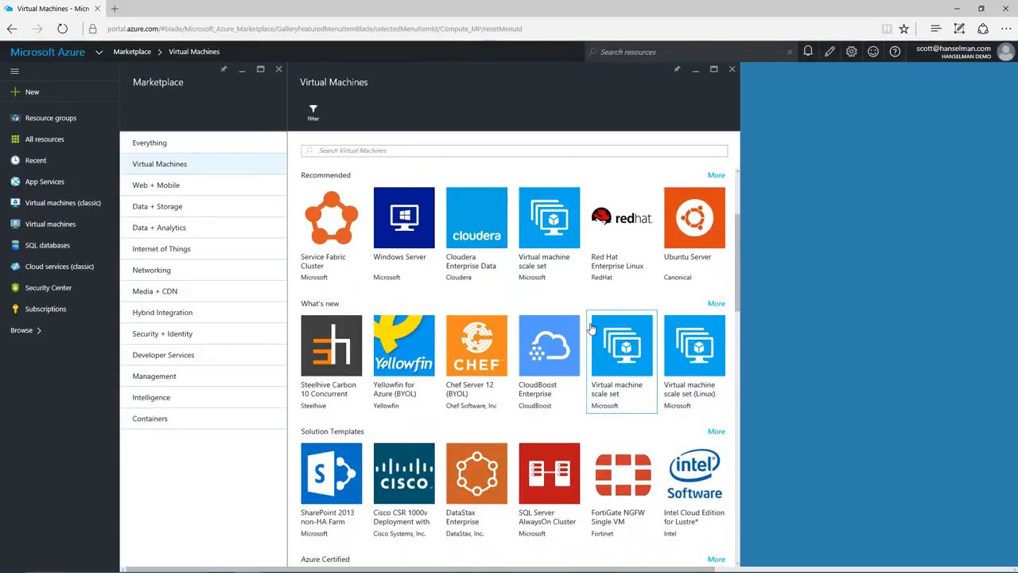
{"action": "scroll", "scroll_direction": "down", "scroll_amount": 3}
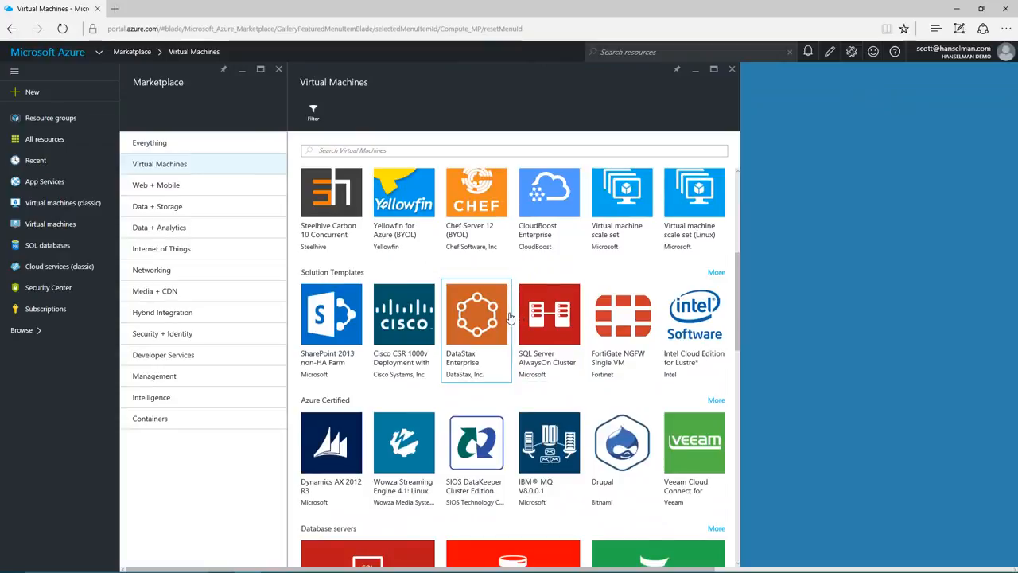
{"action": "mouse_move", "coordinate": [502, 318]}
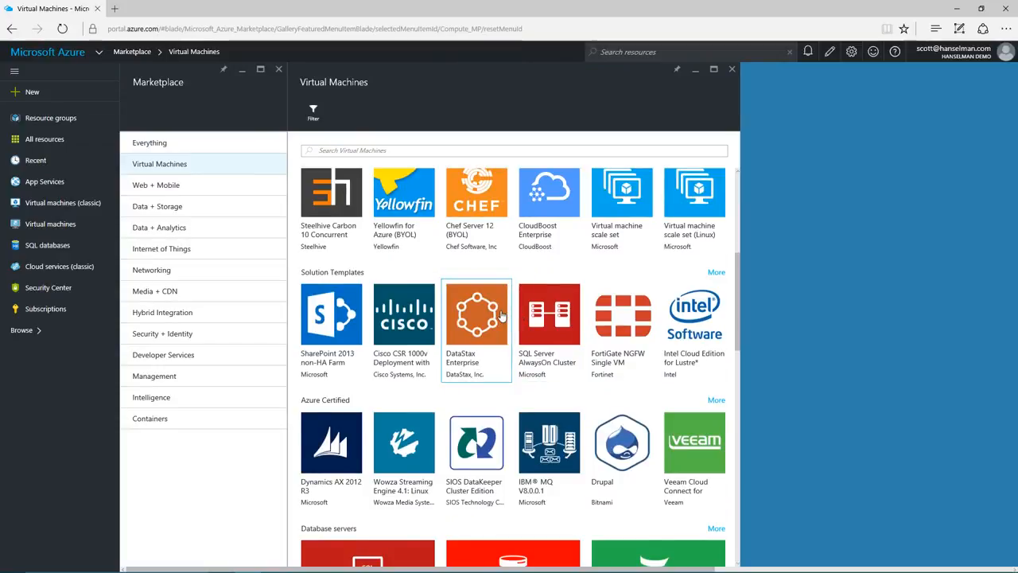
{"action": "scroll", "scroll_direction": "down", "scroll_amount": 3}
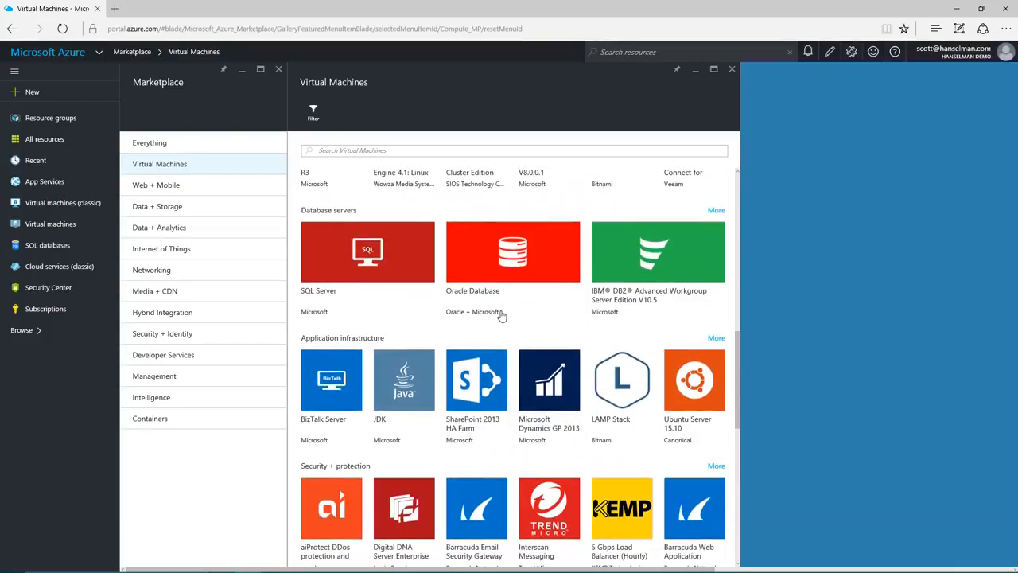
{"action": "scroll", "scroll_direction": "down", "scroll_amount": 3}
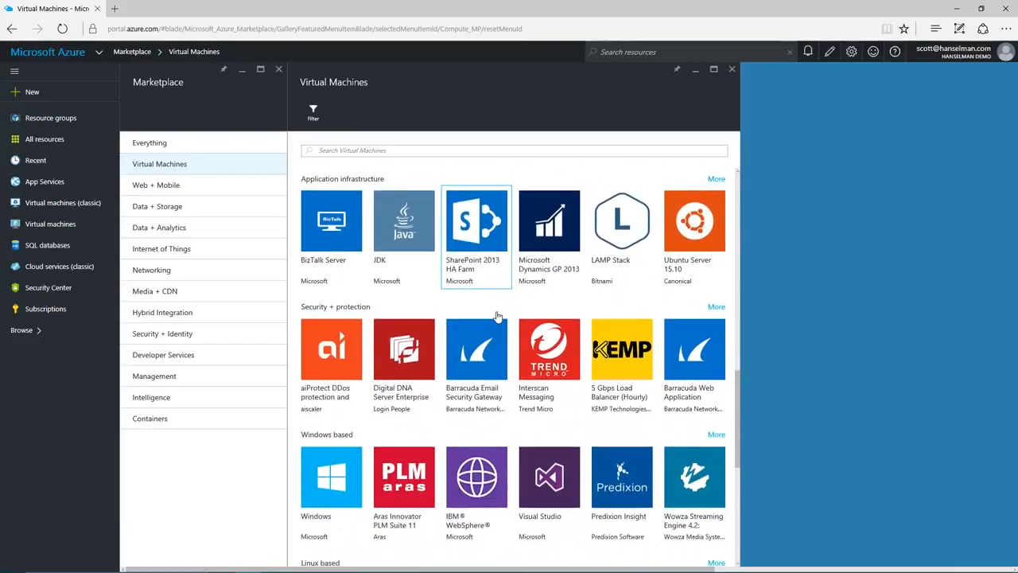
{"action": "scroll", "scroll_direction": "down", "scroll_amount": 3}
{"action": "type", "text": "hanselminute"}
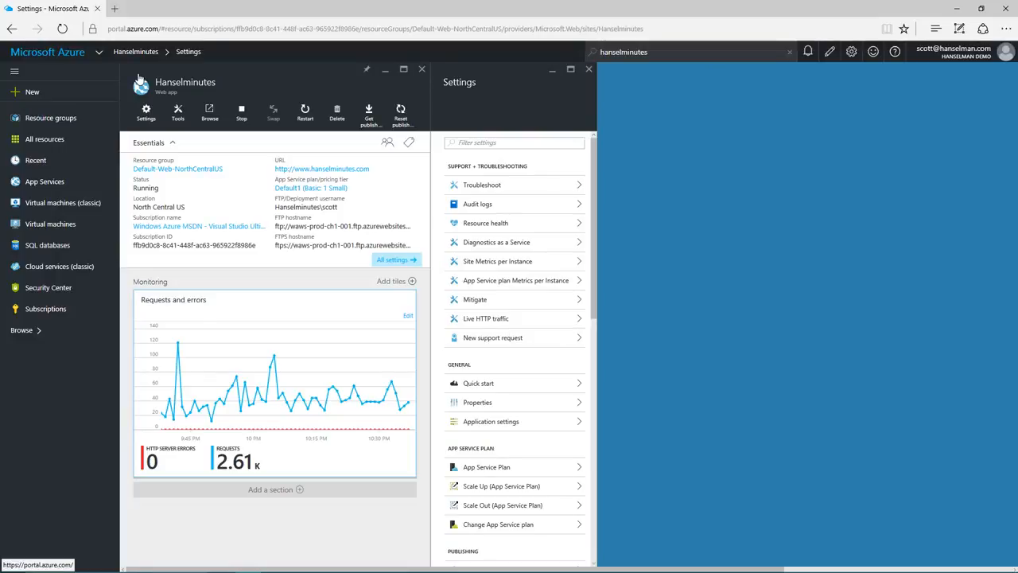
Filter the Hanselminutes settings by 'scale' and bring up Scale Out for the app service plan.
{"action": "type", "text": "scale"}
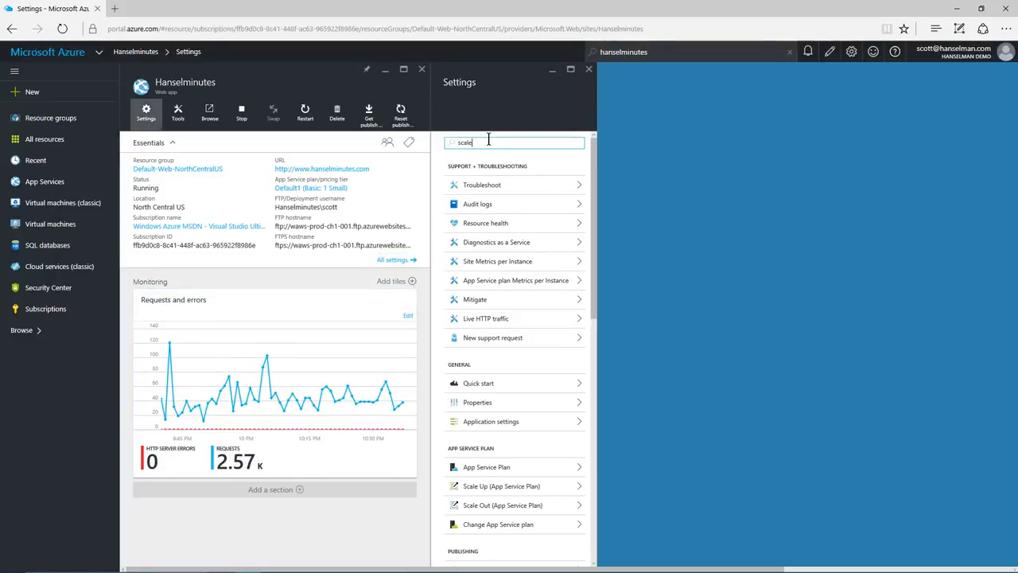
{"action": "type", "text": "scale"}
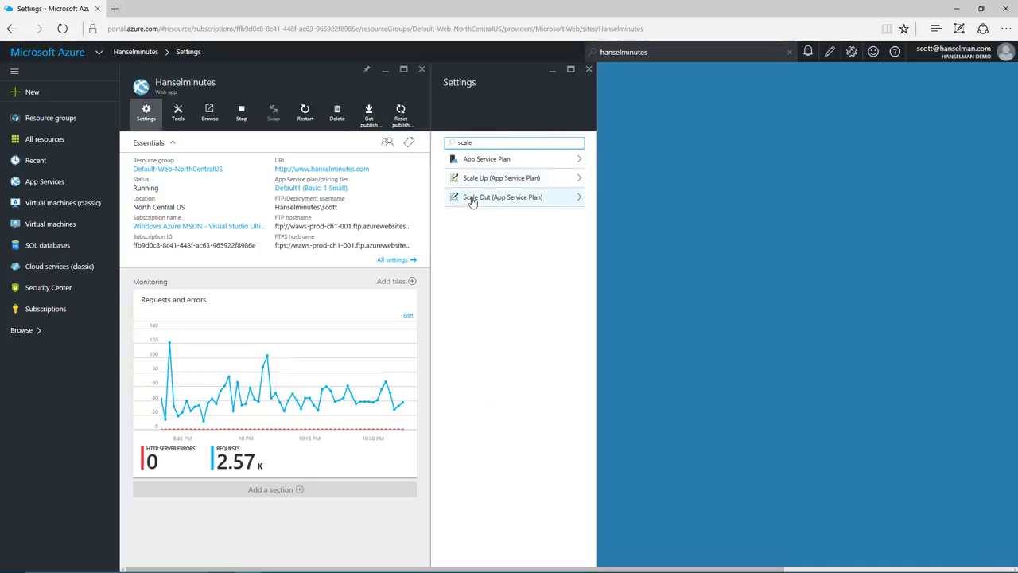
{"action": "left_click", "coordinate": [502, 197]}
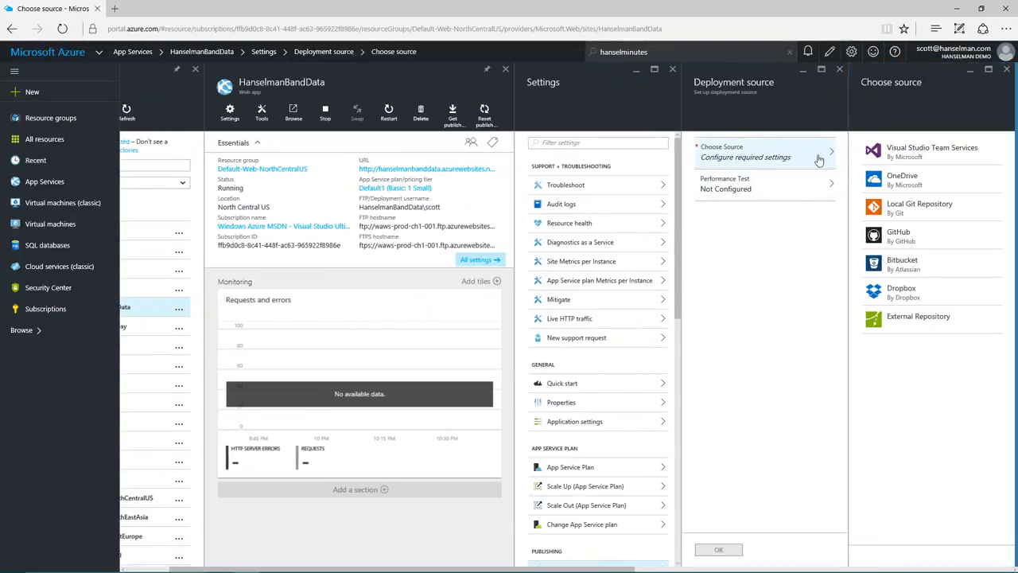
{"action": "mouse_move", "coordinate": [931, 151]}
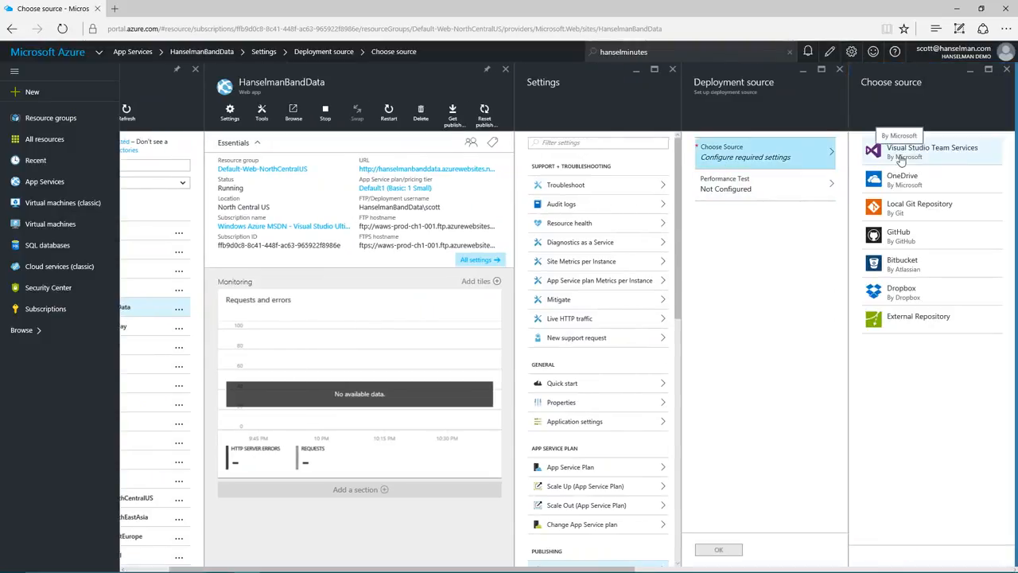
{"action": "mouse_move", "coordinate": [903, 264]}
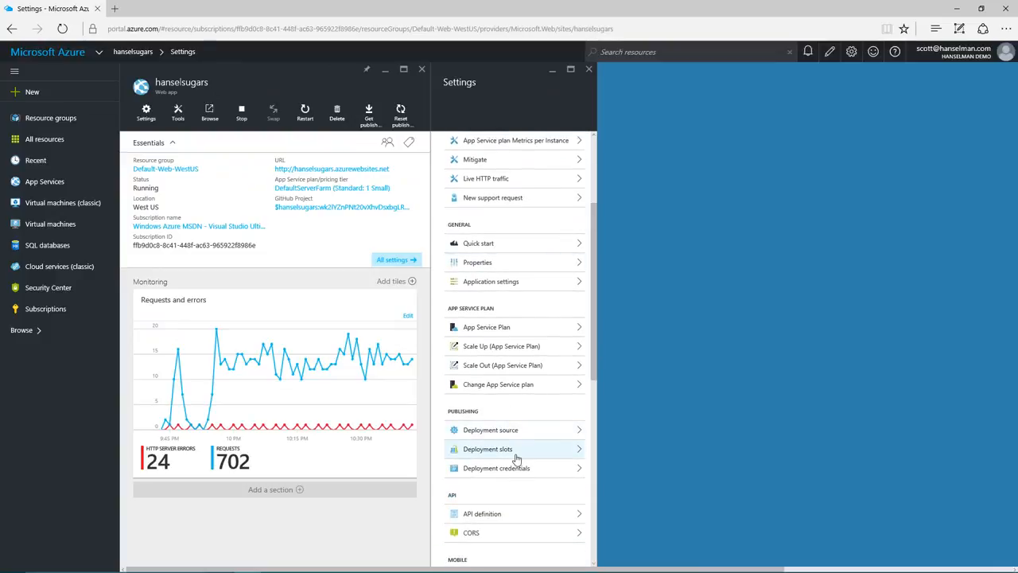
Add a deployment slot named 'dev' with hanselsugars as its configuration source.
{"action": "left_click", "coordinate": [486, 448]}
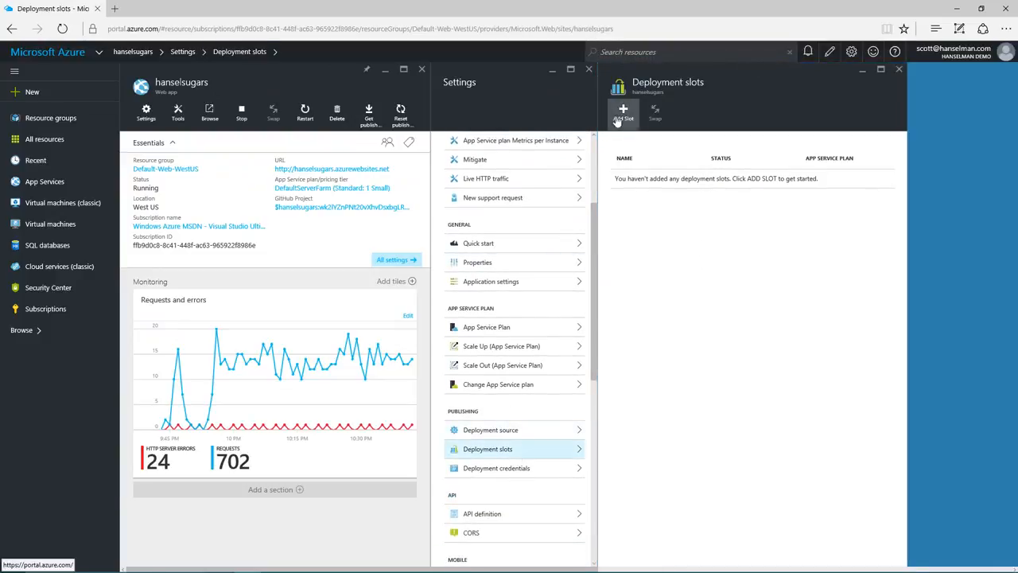
{"action": "left_click", "coordinate": [624, 115]}
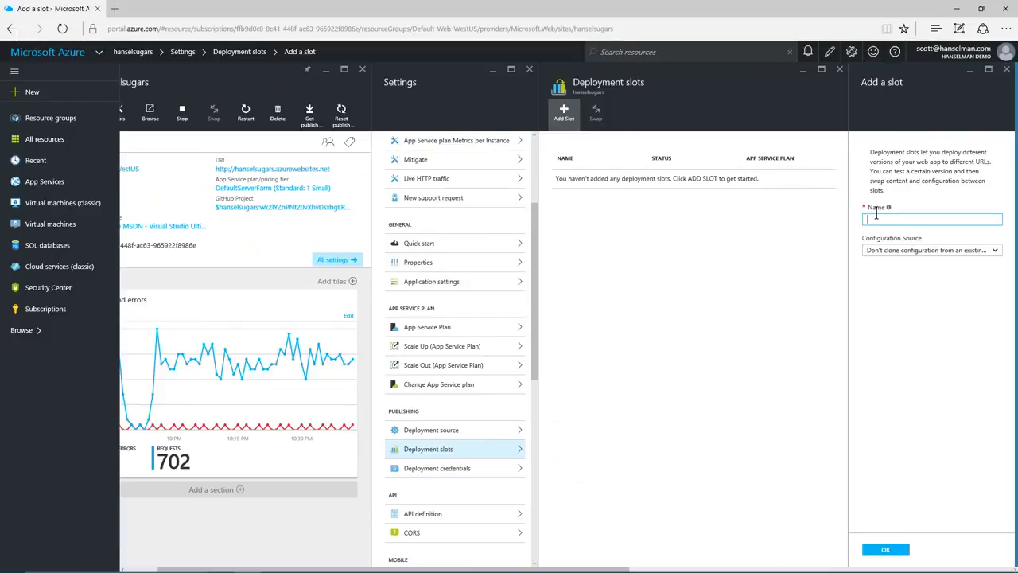
{"action": "type", "text": "dev"}
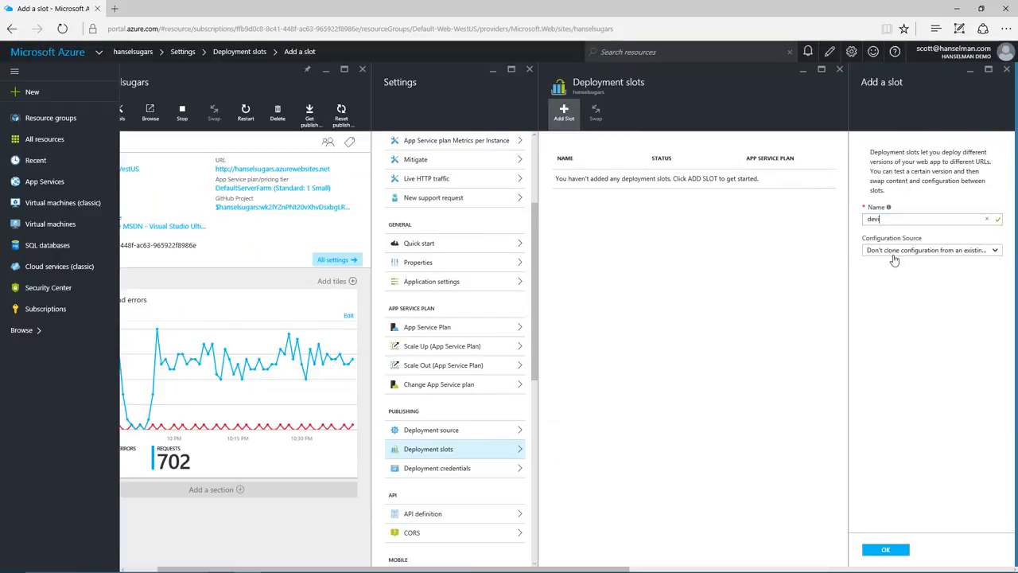
{"action": "left_click", "coordinate": [930, 250]}
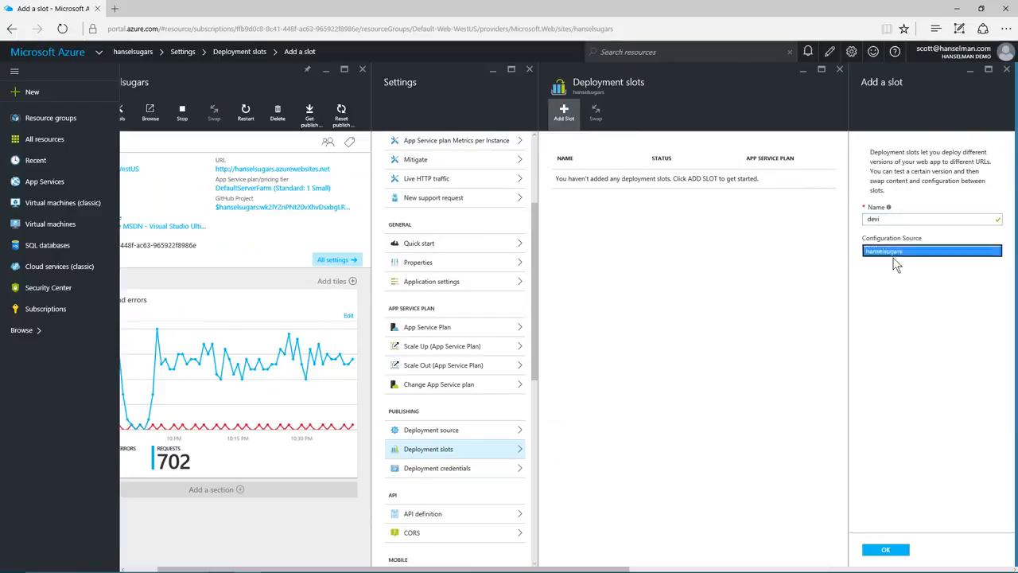
{"action": "left_click", "coordinate": [32, 91]}
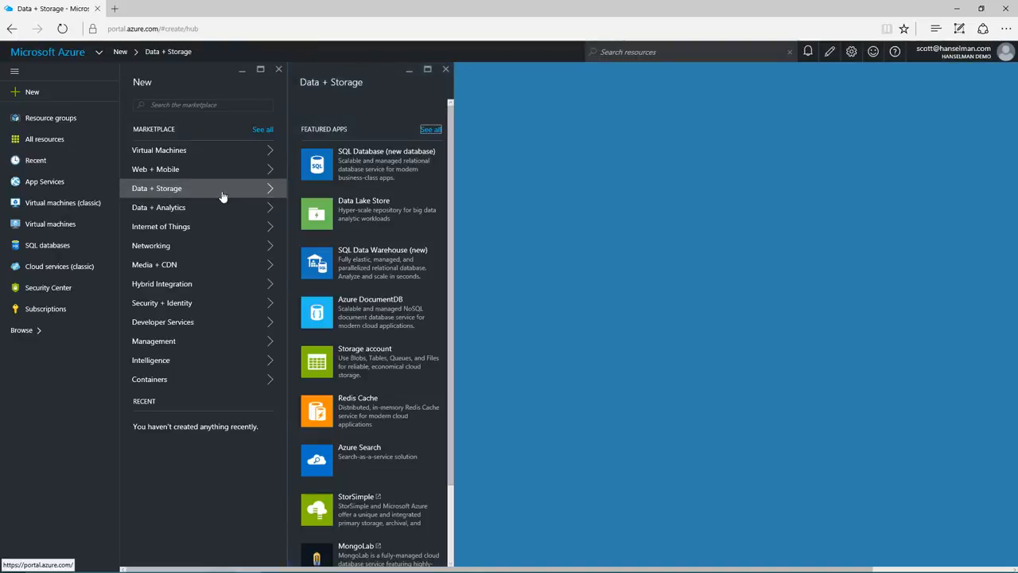
{"action": "mouse_move", "coordinate": [334, 164]}
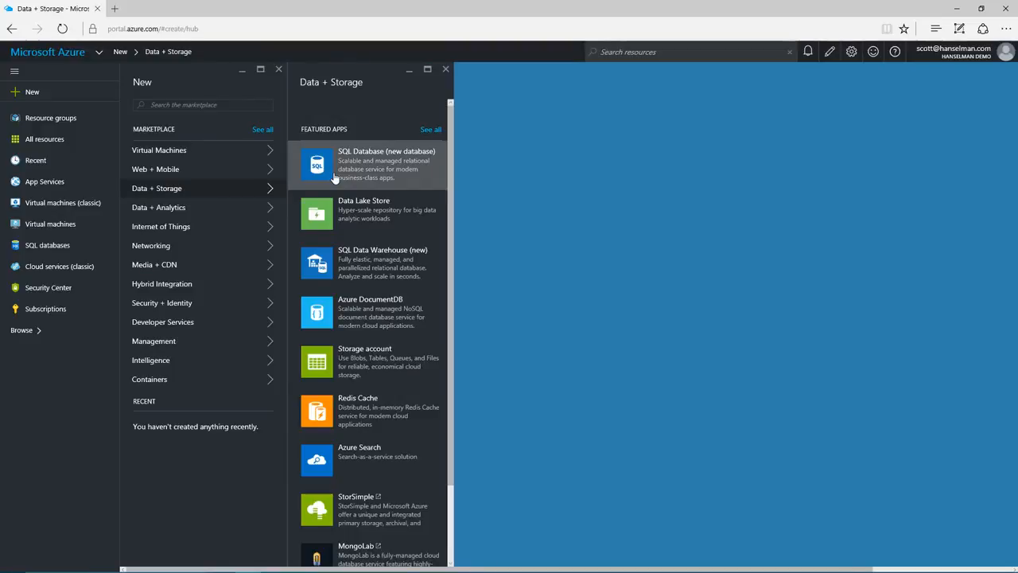
Start a new SQL Database with a new resource group selected.
{"action": "left_click", "coordinate": [369, 164]}
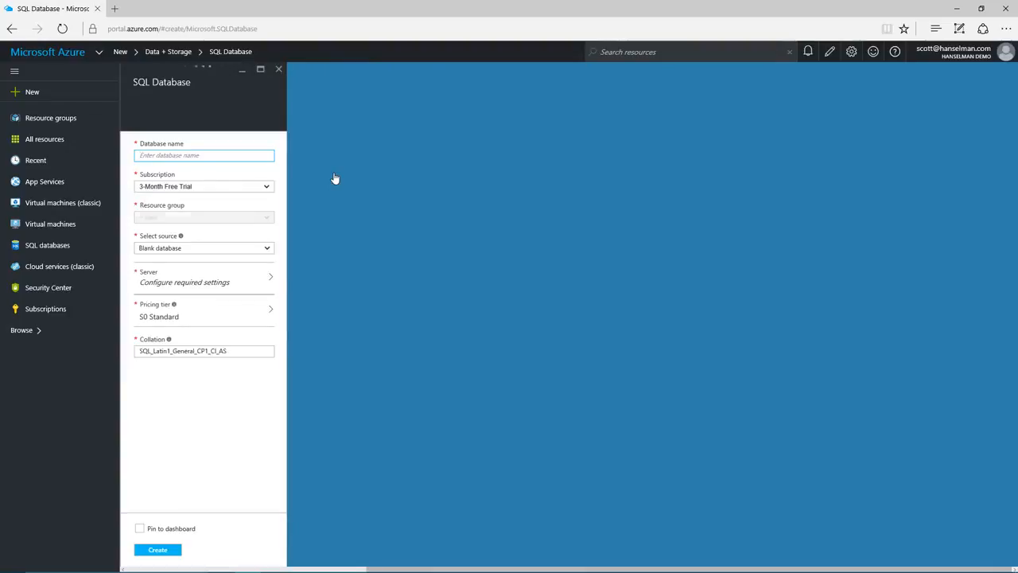
{"action": "left_click", "coordinate": [203, 216]}
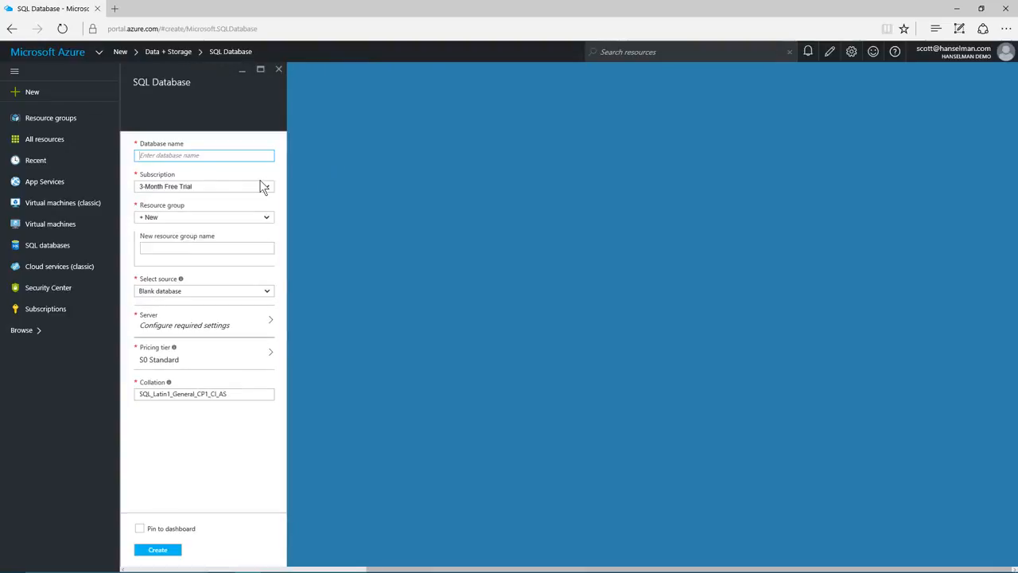
{"action": "mouse_move", "coordinate": [291, 79]}
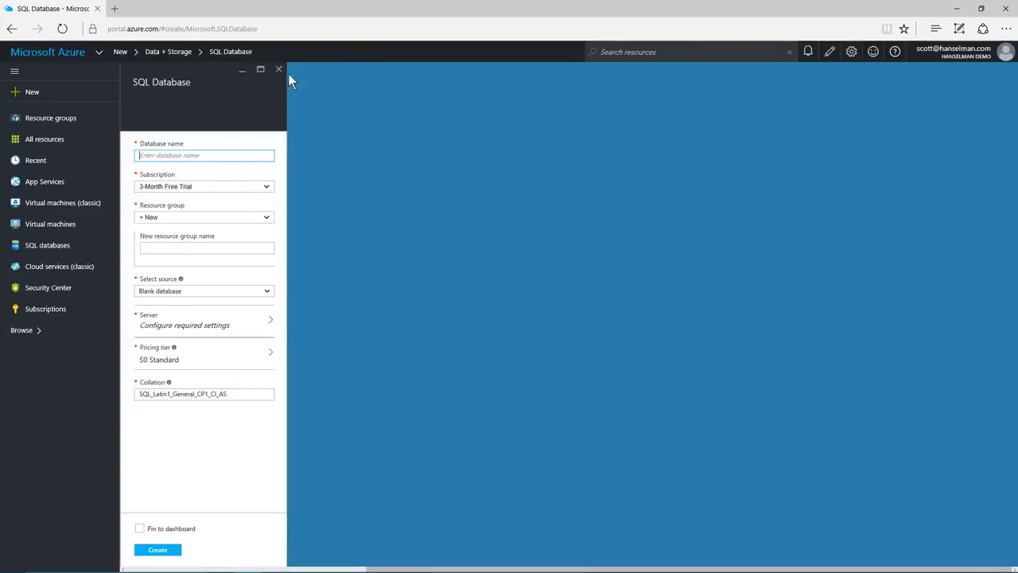
{"action": "mouse_move", "coordinate": [278, 70]}
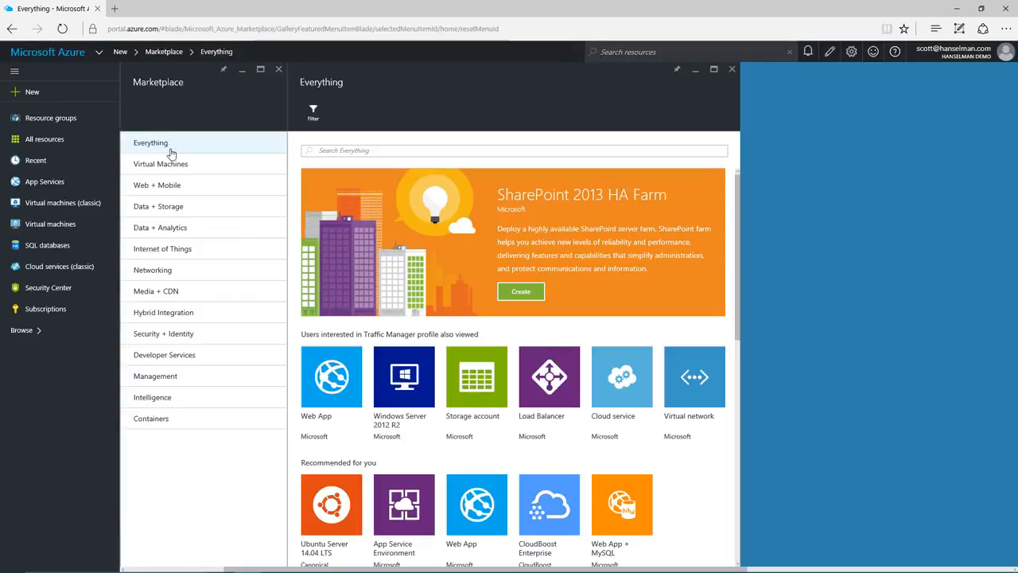
{"action": "mouse_move", "coordinate": [183, 226]}
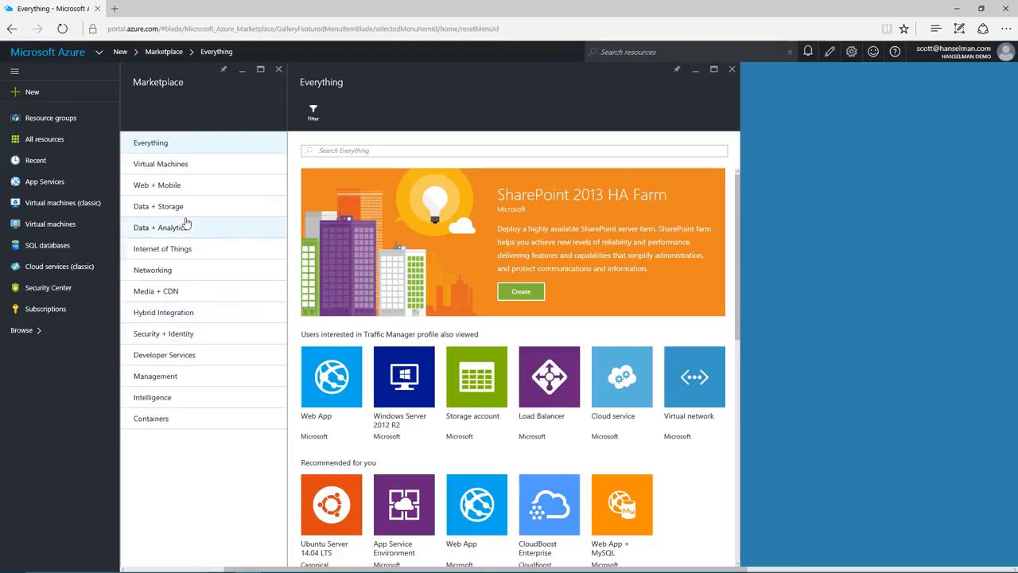
Browse the Data + Analytics, Internet of Things, Media + CDN, Security + Identity and Developer Services categories.
{"action": "left_click", "coordinate": [162, 227]}
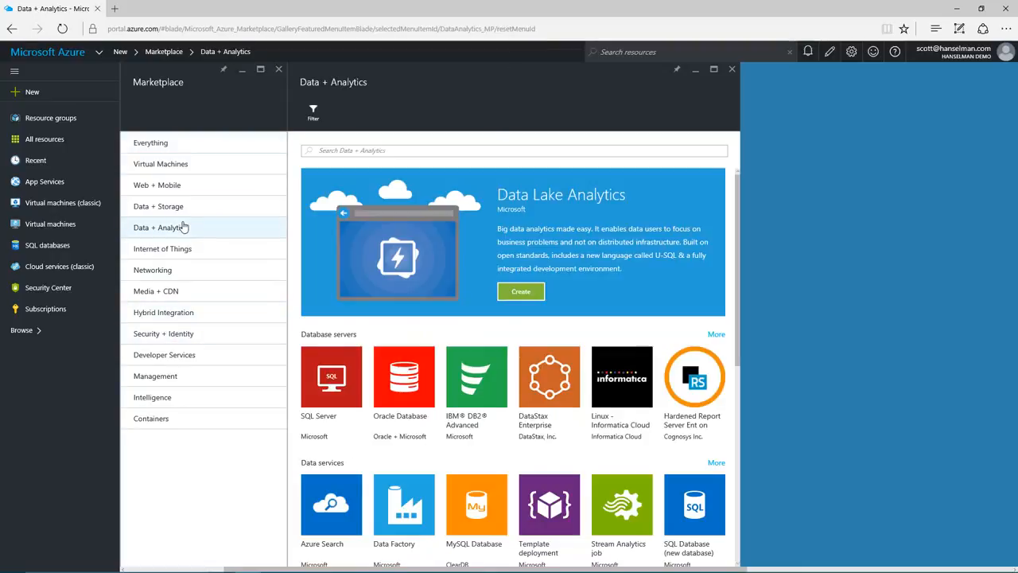
{"action": "mouse_move", "coordinate": [161, 164]}
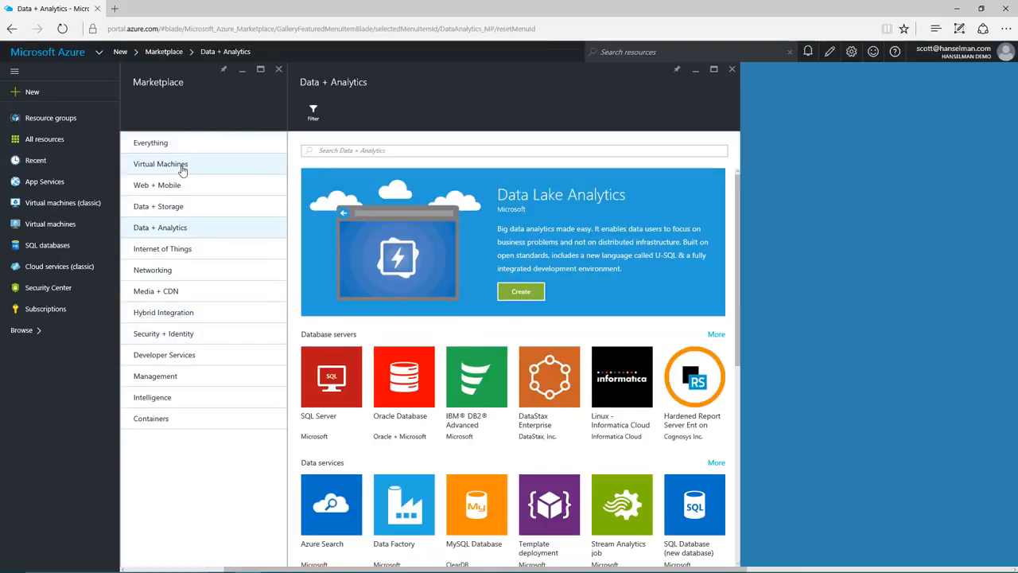
{"action": "left_click", "coordinate": [162, 248]}
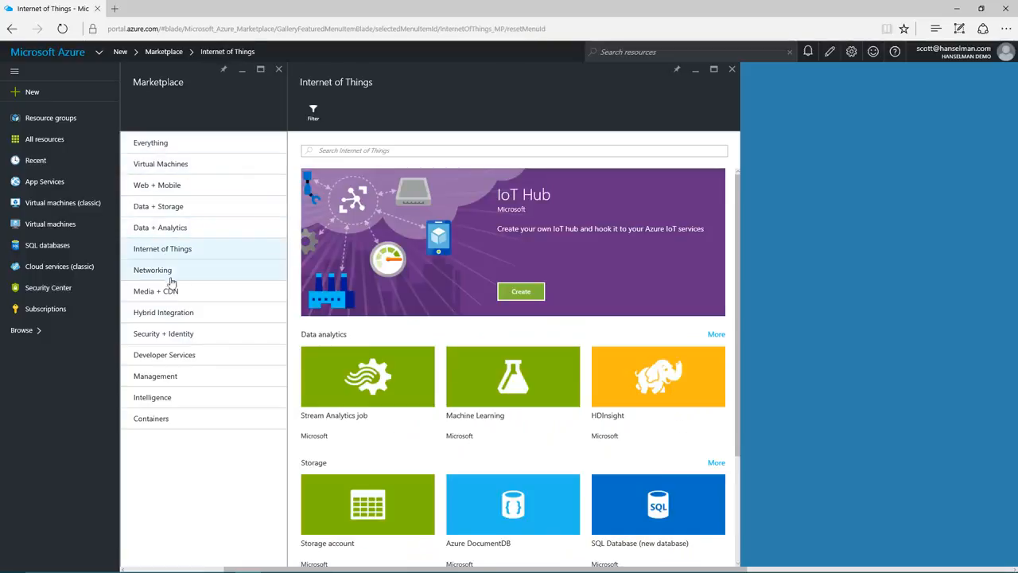
{"action": "left_click", "coordinate": [156, 289]}
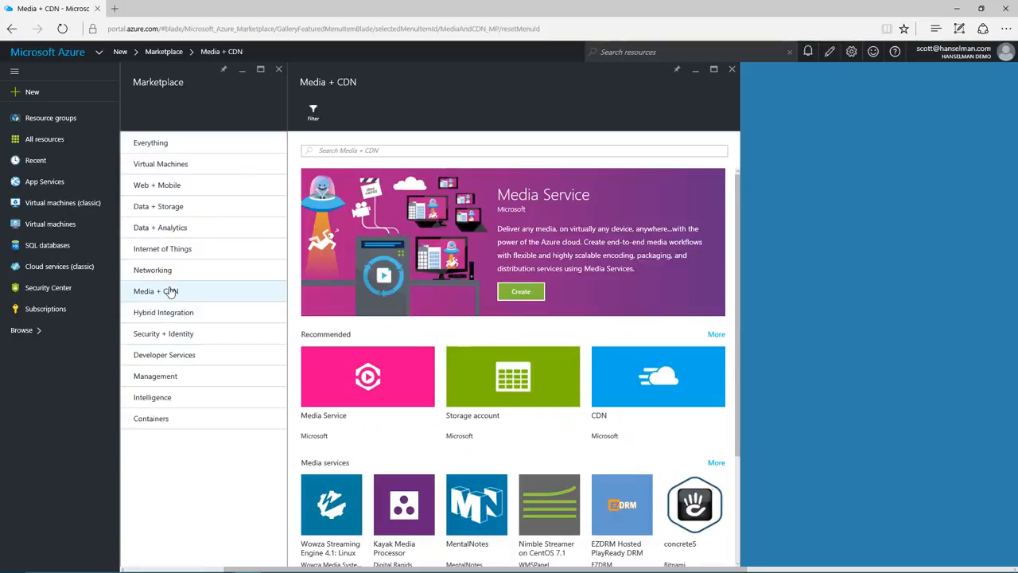
{"action": "left_click", "coordinate": [163, 334]}
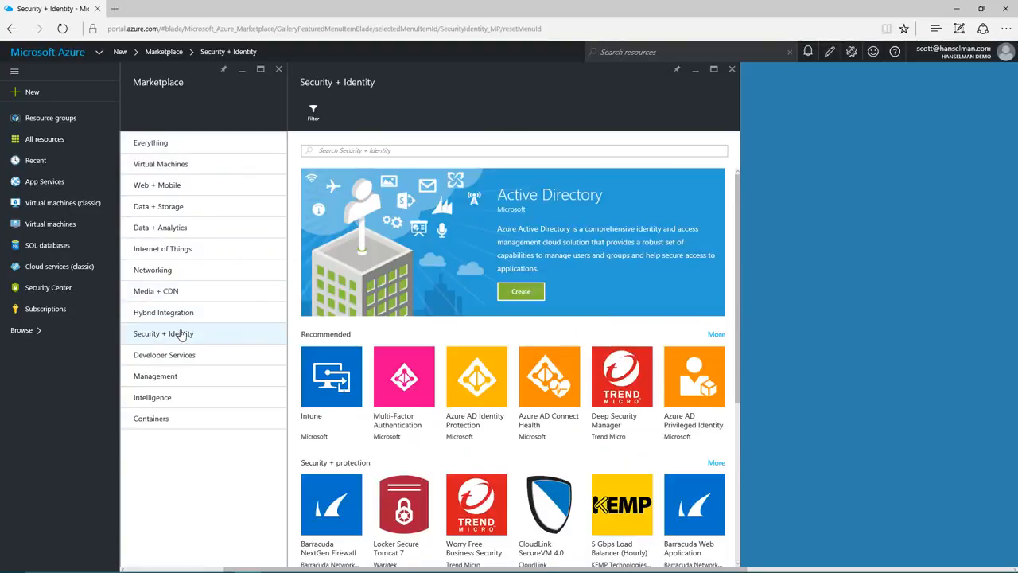
{"action": "left_click", "coordinate": [164, 355]}
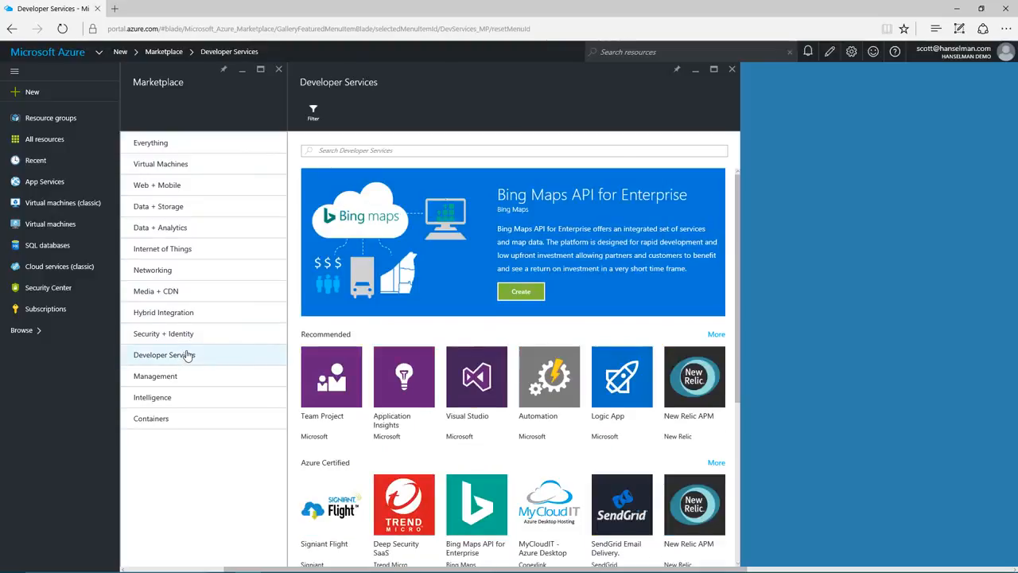
{"action": "scroll", "scroll_direction": "down", "scroll_amount": 3}
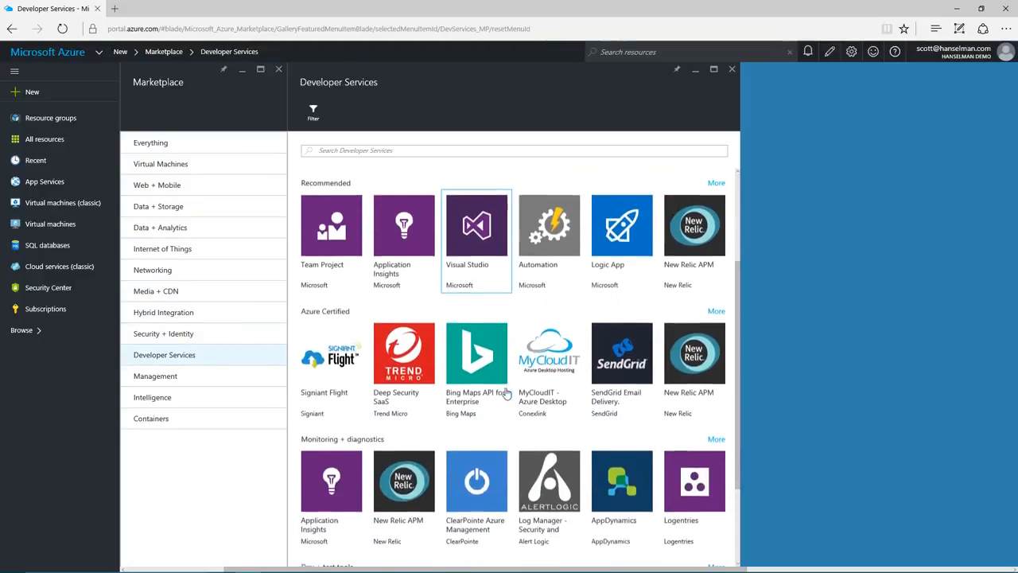
{"action": "scroll", "scroll_direction": "up", "scroll_amount": 3}
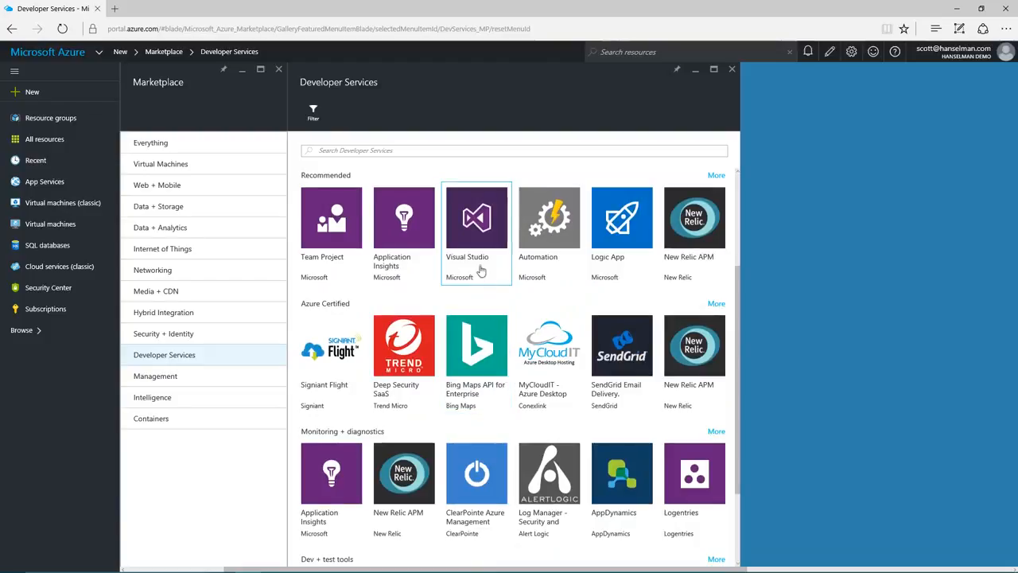
Browse the Networking offerings and return to the Microsoft Azure dashboard.
{"action": "left_click", "coordinate": [152, 270]}
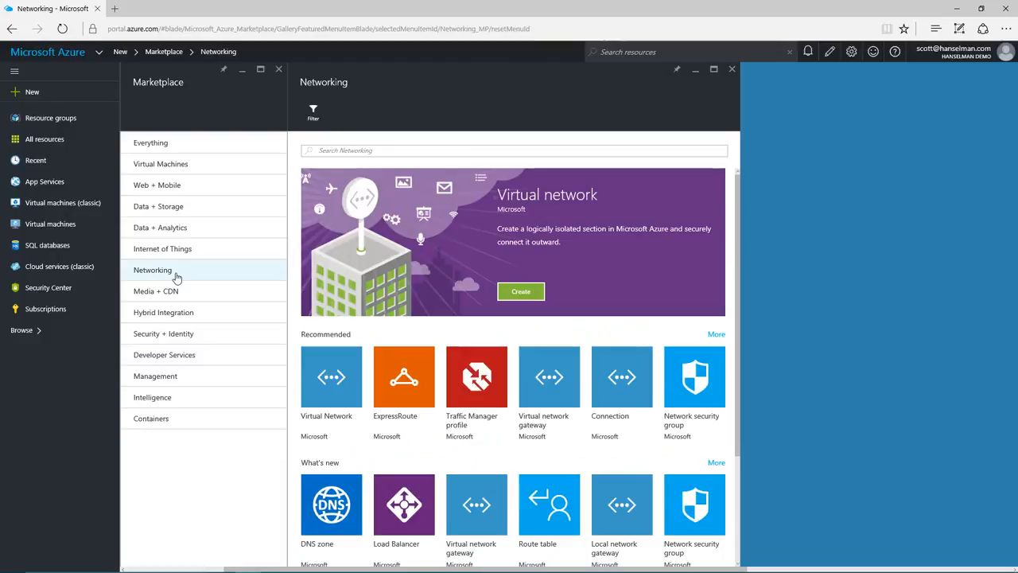
{"action": "mouse_move", "coordinate": [404, 289]}
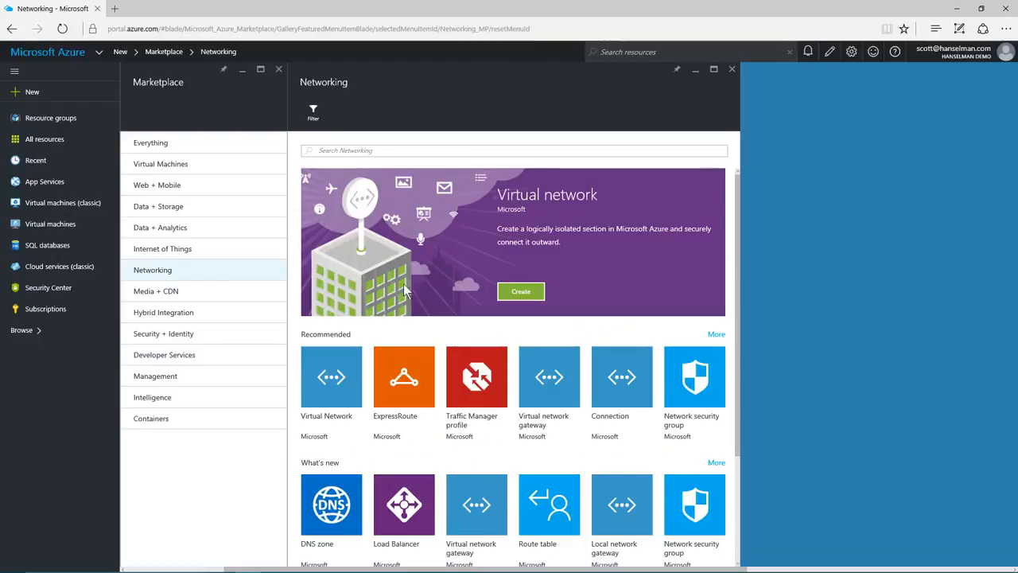
{"action": "scroll", "scroll_direction": "down", "scroll_amount": 3}
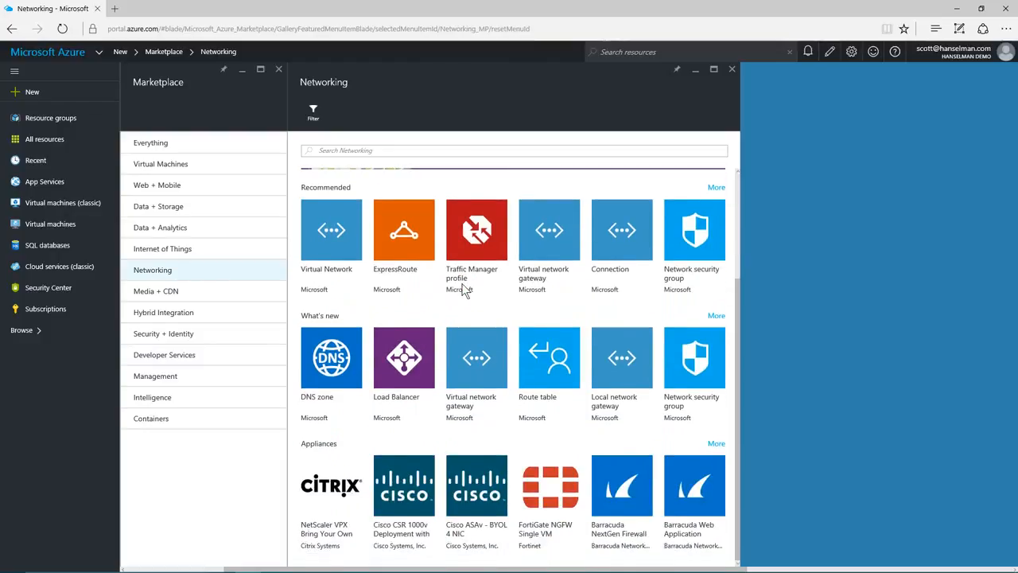
{"action": "left_click", "coordinate": [48, 51]}
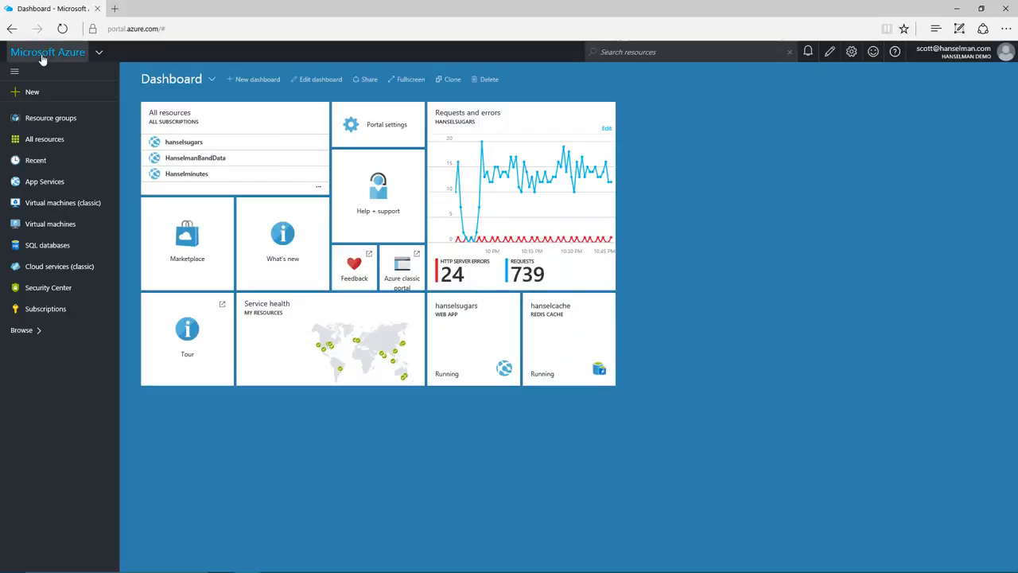